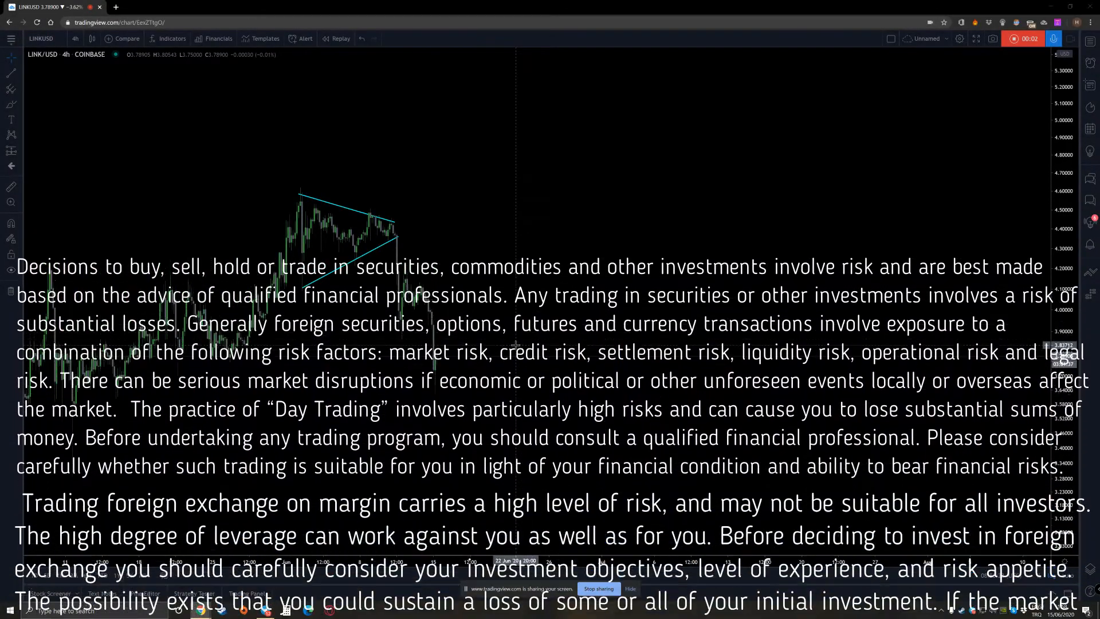
- Add a '????' text label above the triangle apex on the LINK/USD chart
scroll("down", 3)
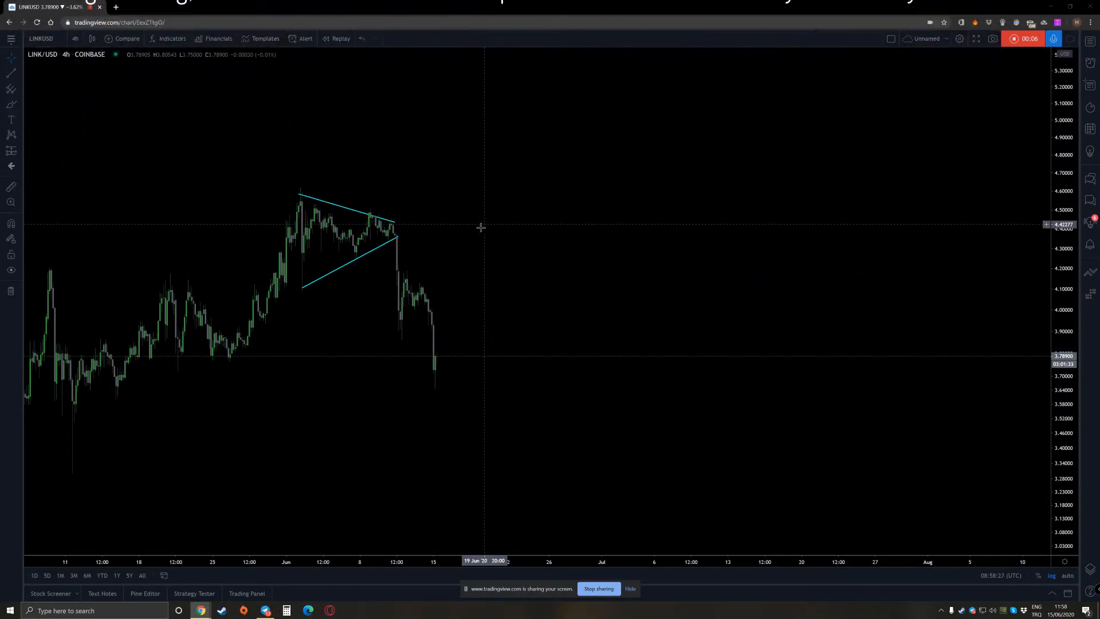
mouse_move(329, 305)
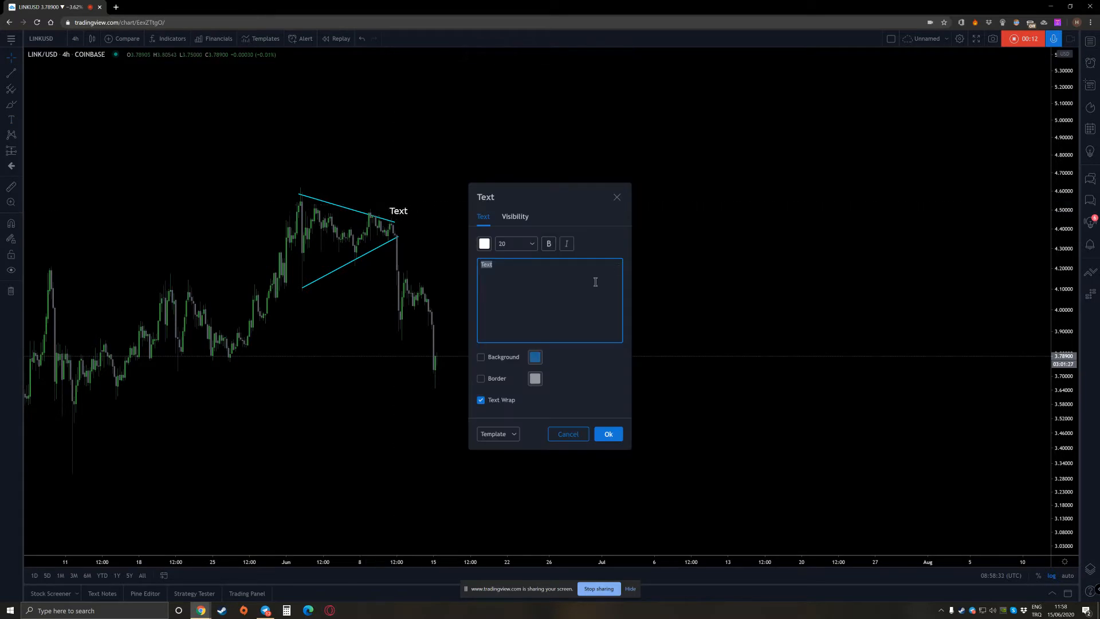
type("????")
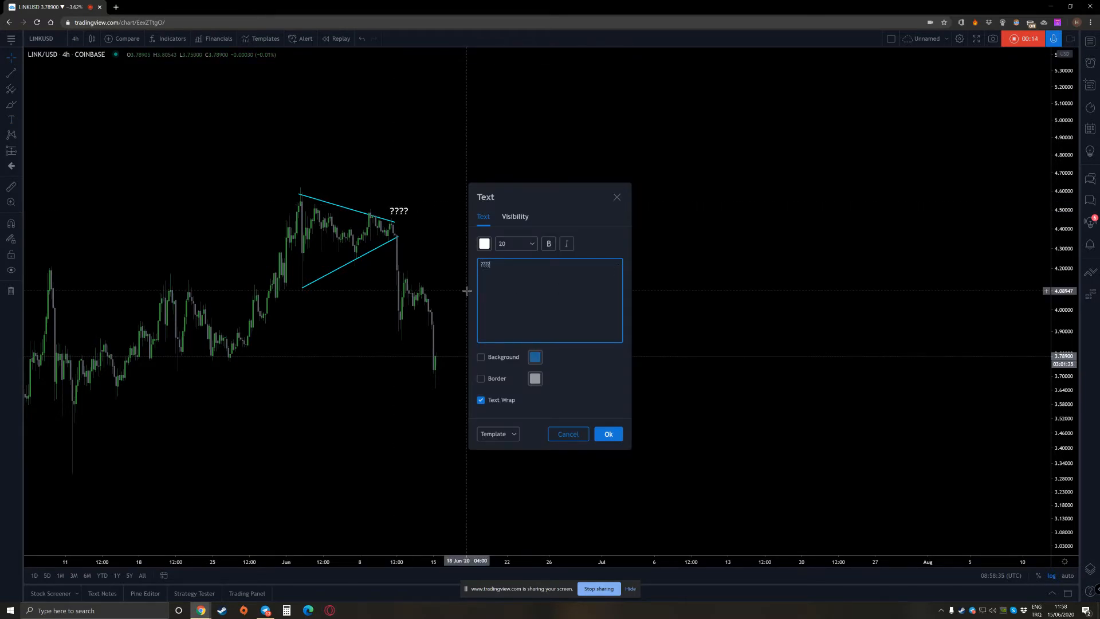
left_click(608, 433)
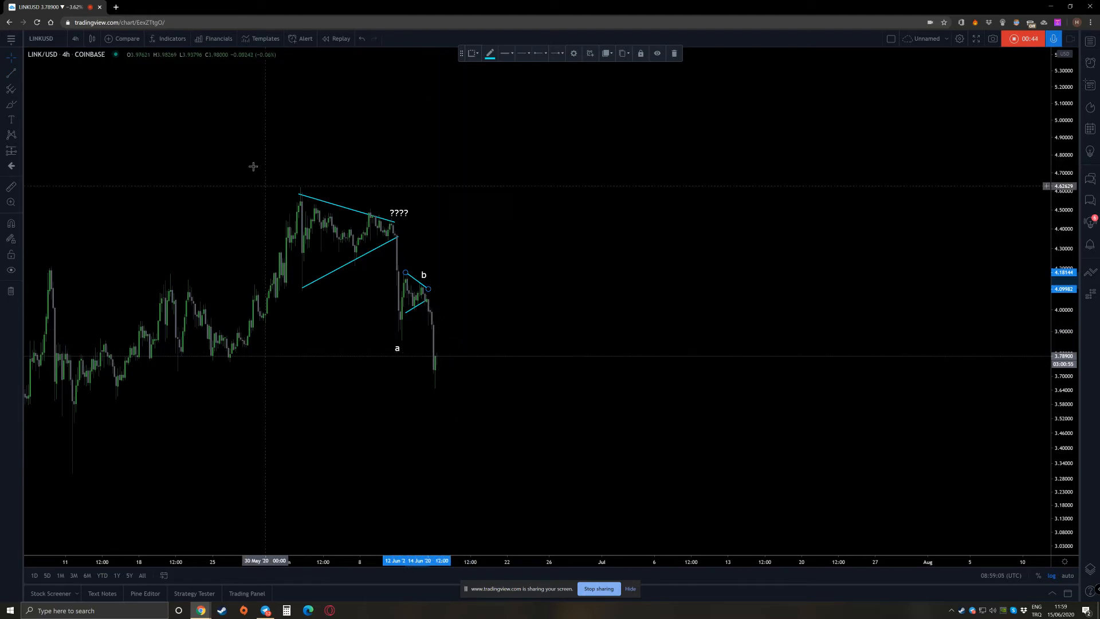
mouse_move(11, 89)
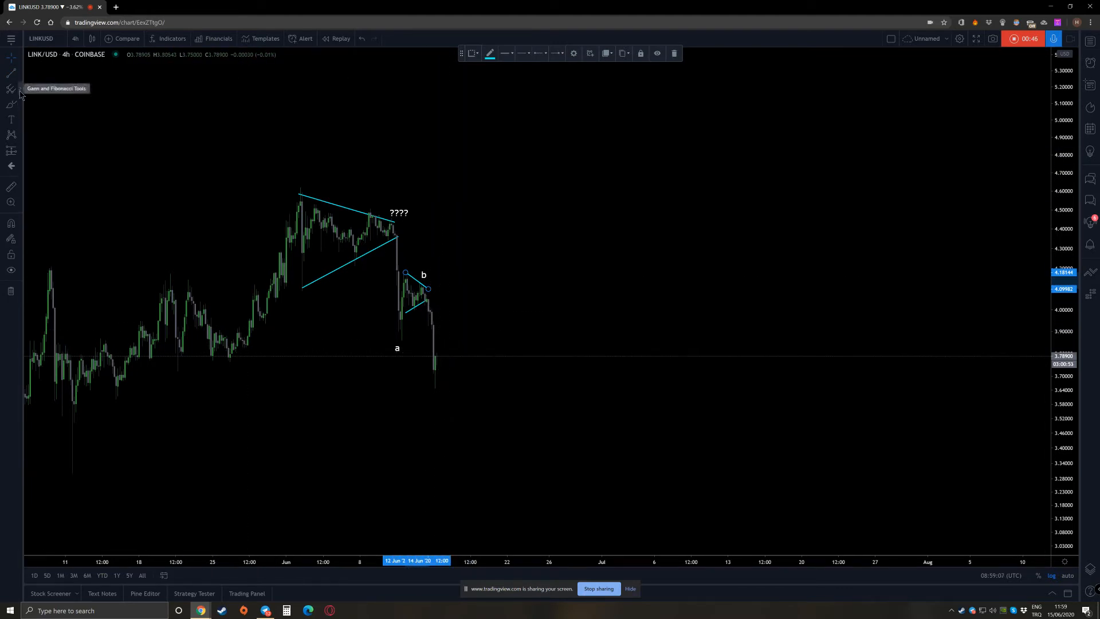
- Pick the drawing tool for boxing the drop from the apex to a
left_click(9, 103)
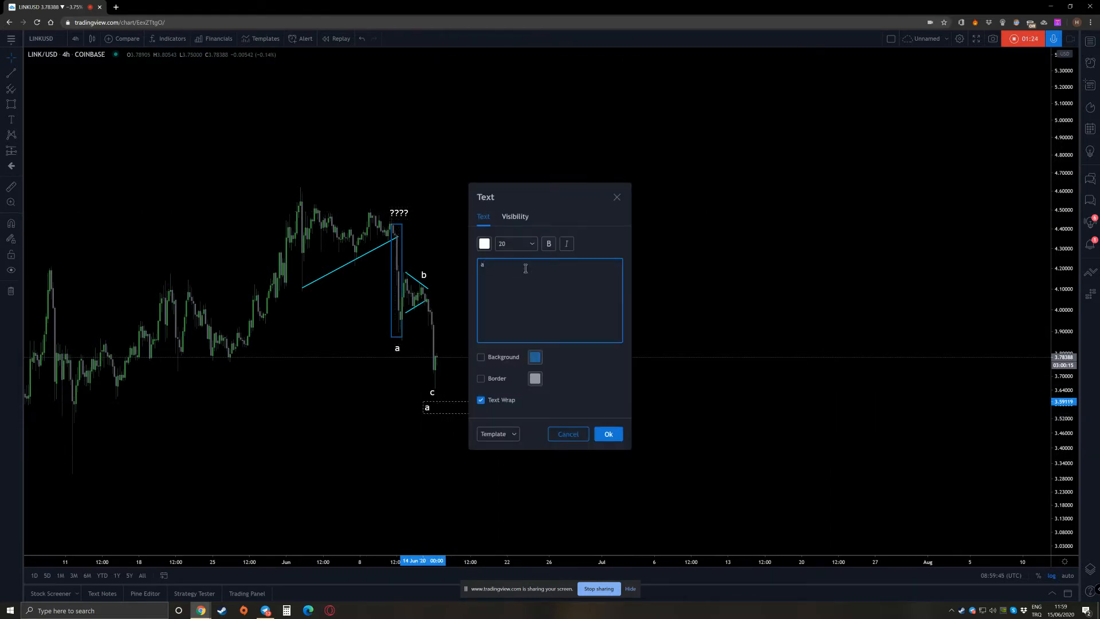
- Make the a label orange at size 24 and place it right of the c low
left_click(483, 243)
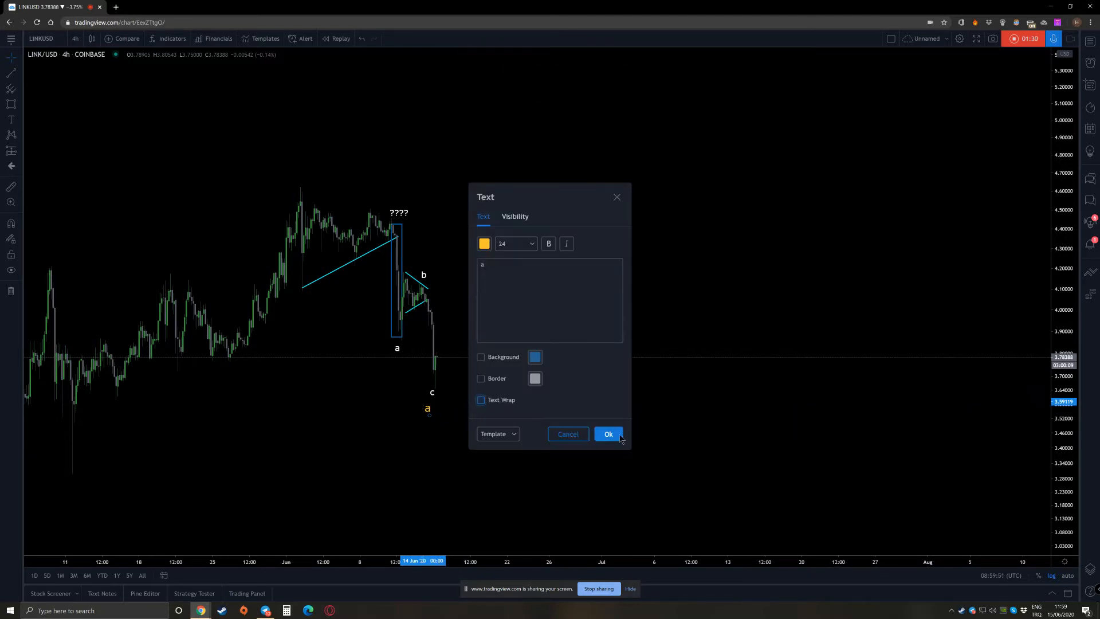
left_click(608, 433)
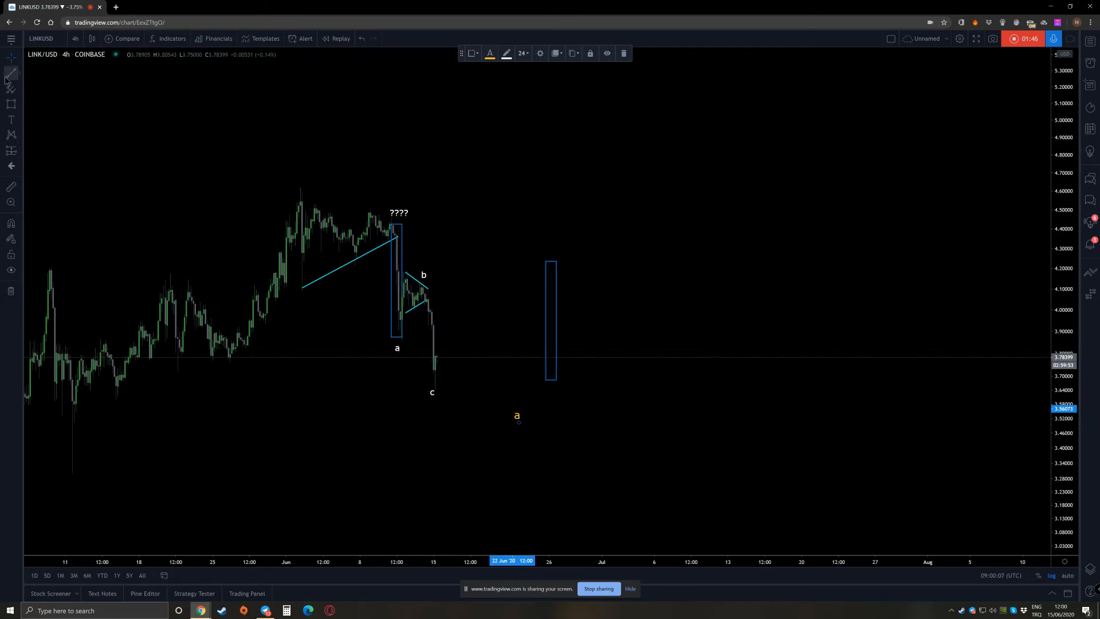
- Draw a downtrend line from the triangle apex through wave b
left_click(7, 75)
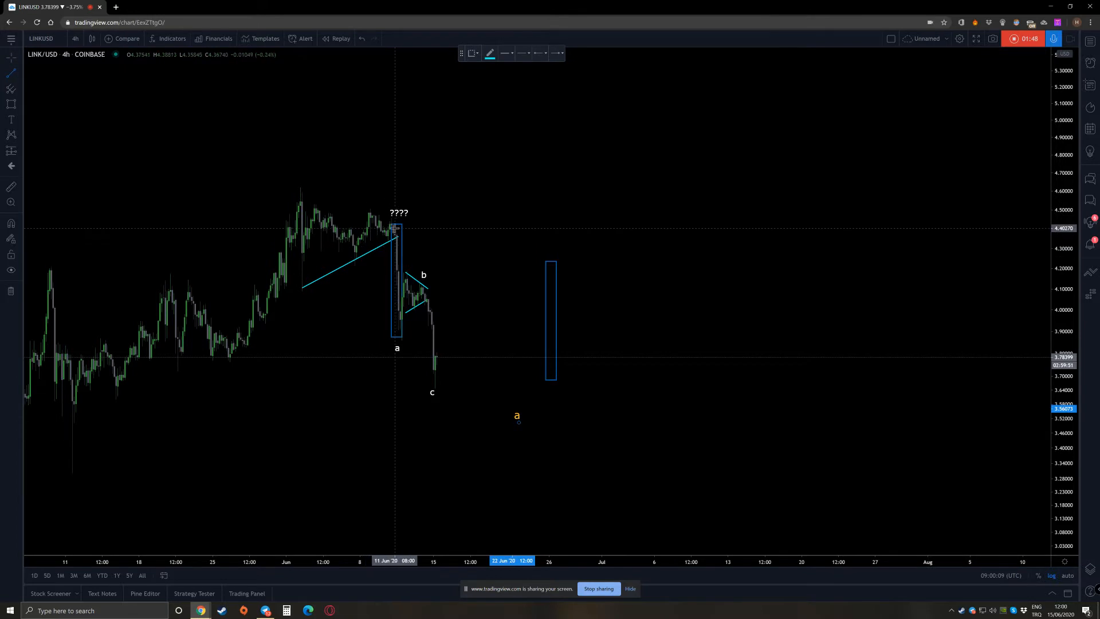
left_click_drag(398, 224, 463, 361)
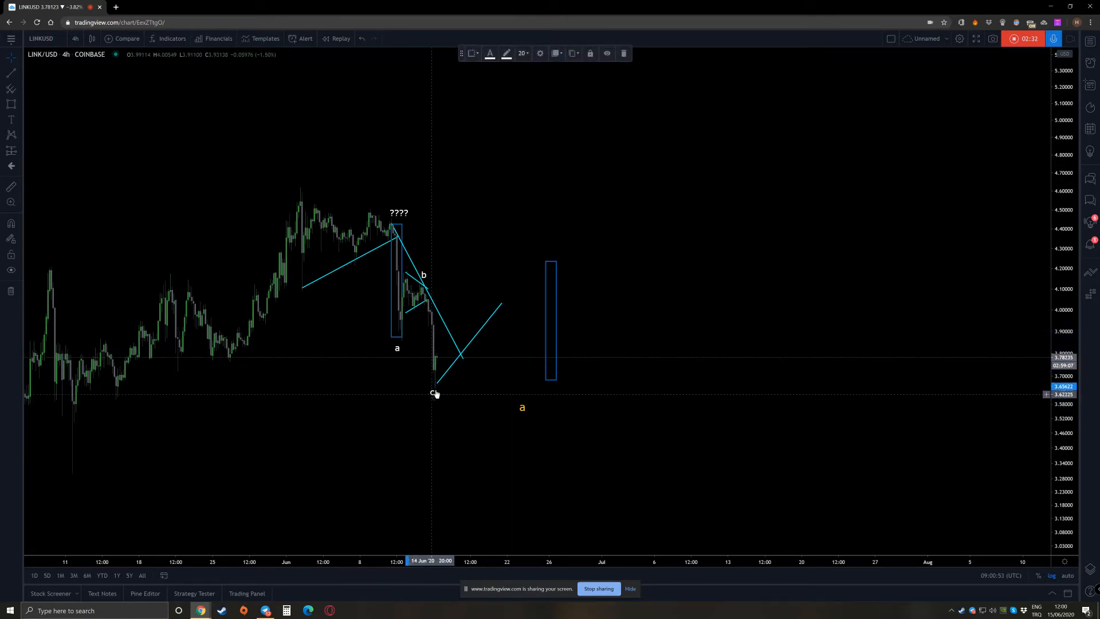
- Select the rising line from the c low for removal
left_click(463, 326)
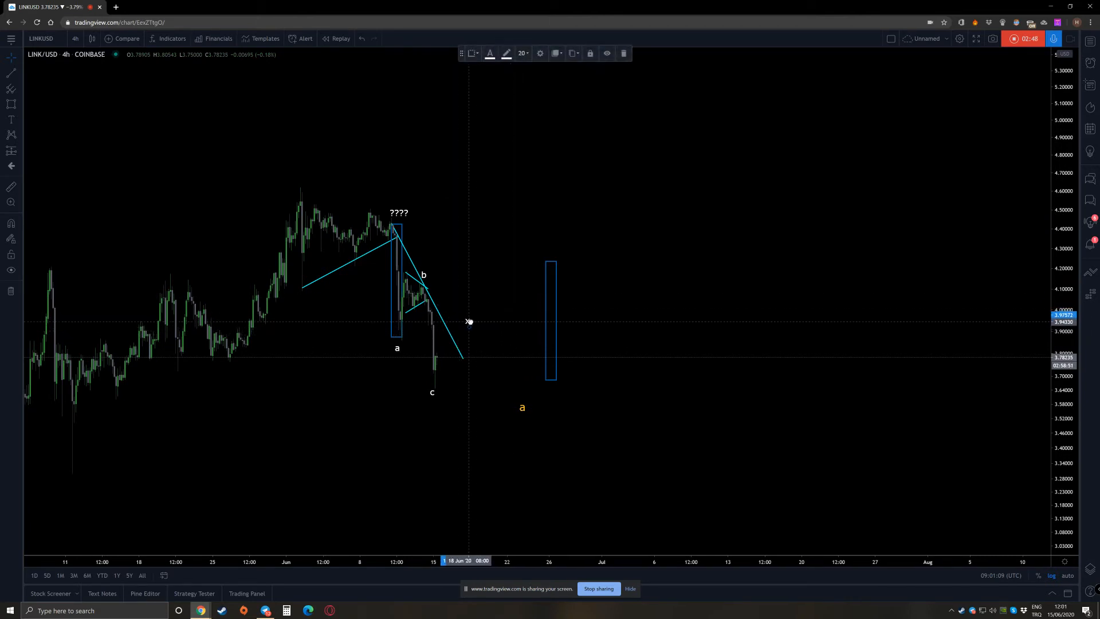
mouse_move(461, 305)
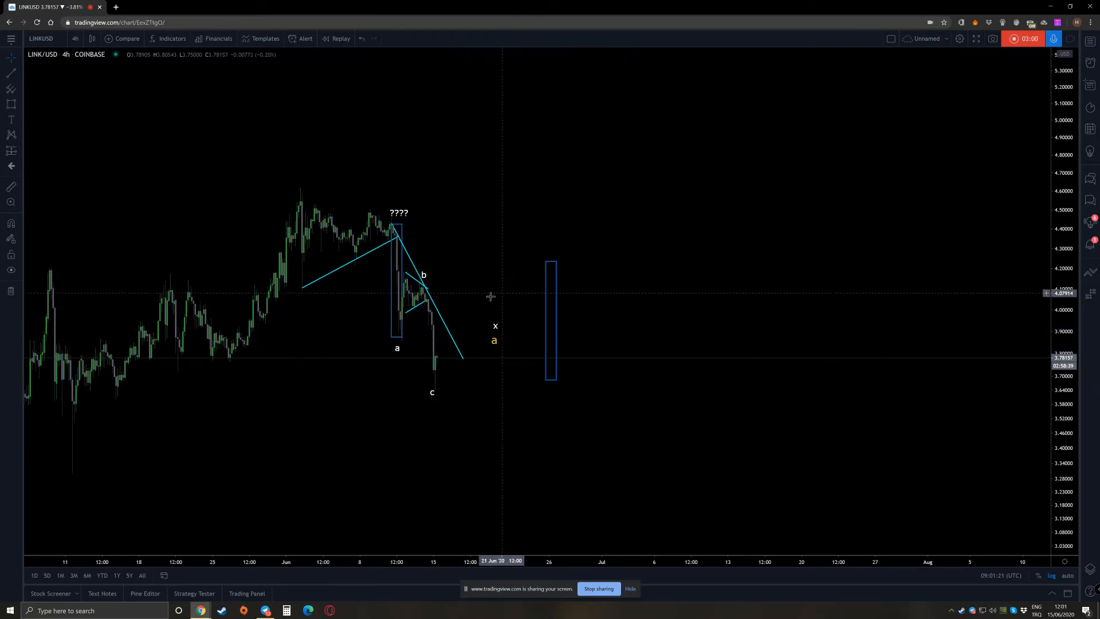
mouse_move(449, 299)
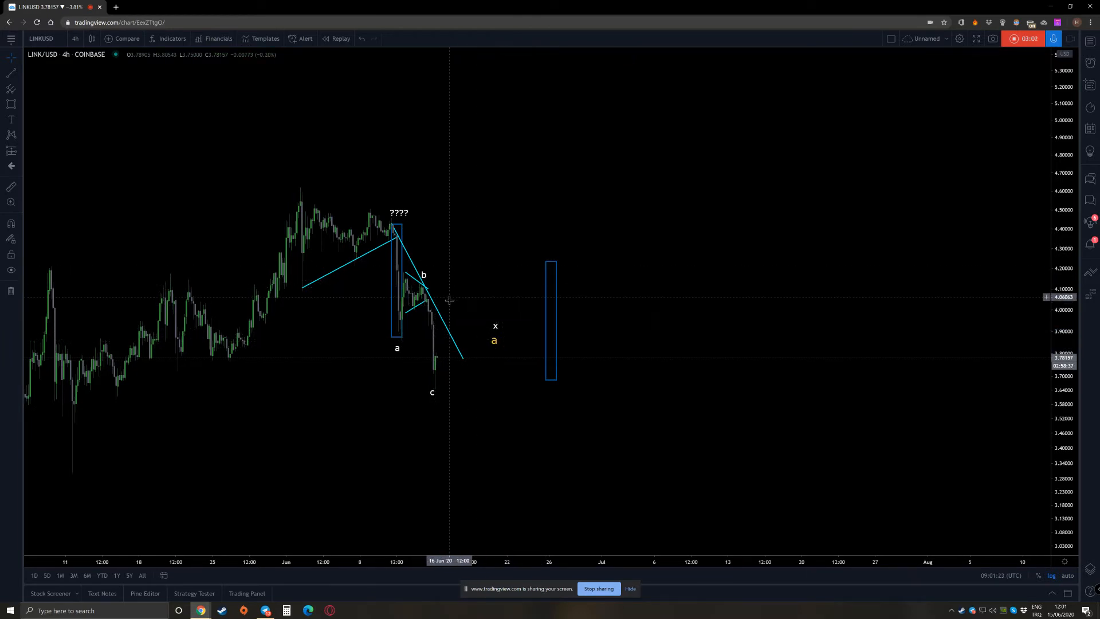
mouse_move(448, 304)
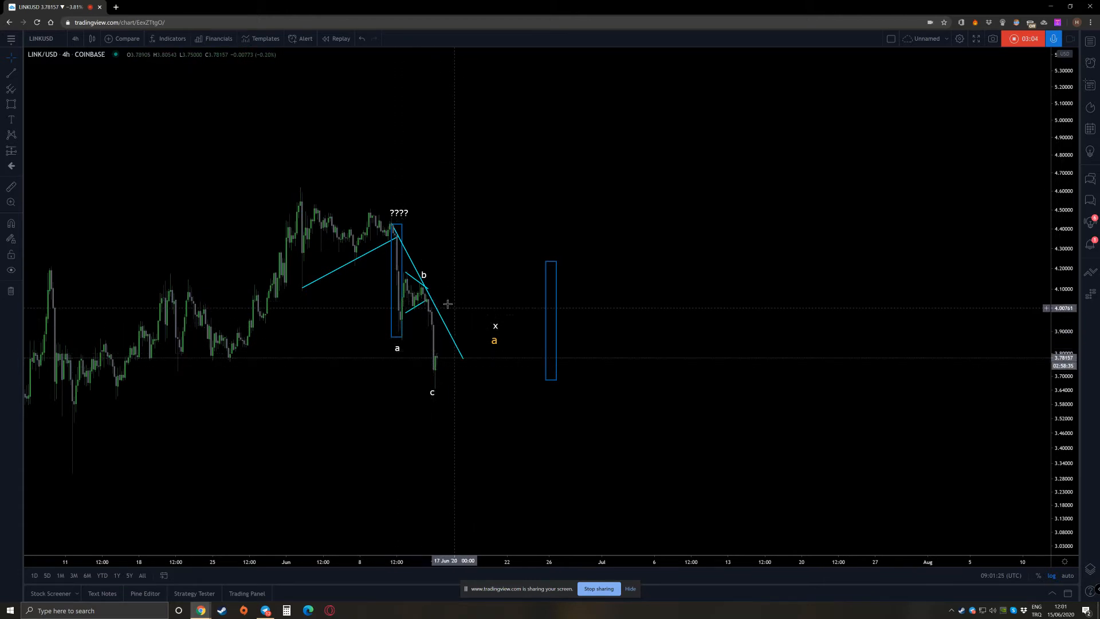
mouse_move(467, 335)
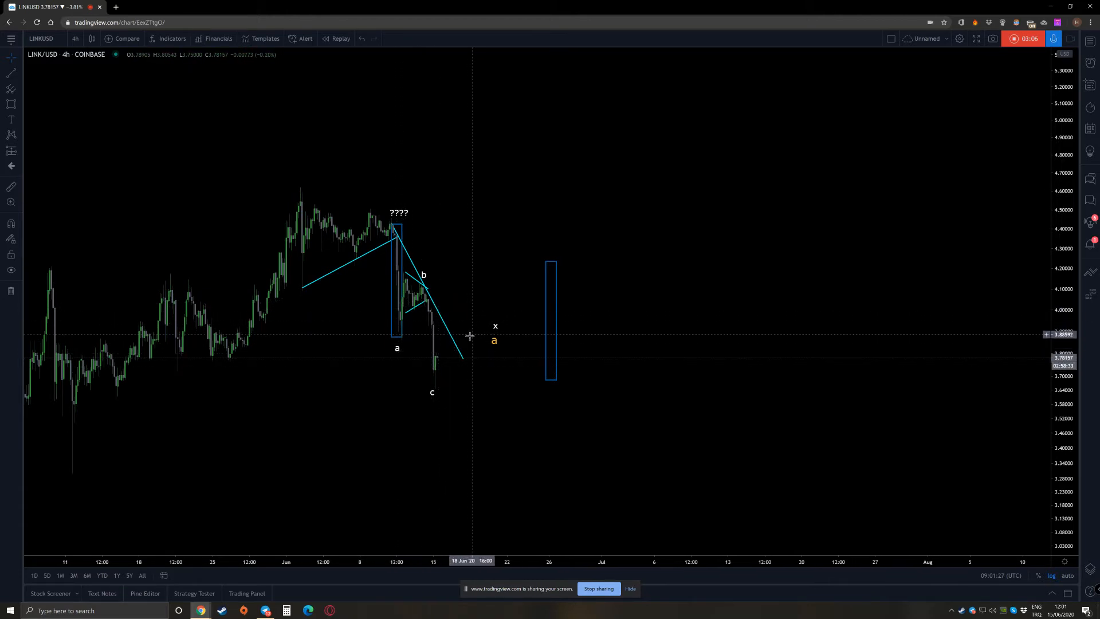
mouse_move(444, 316)
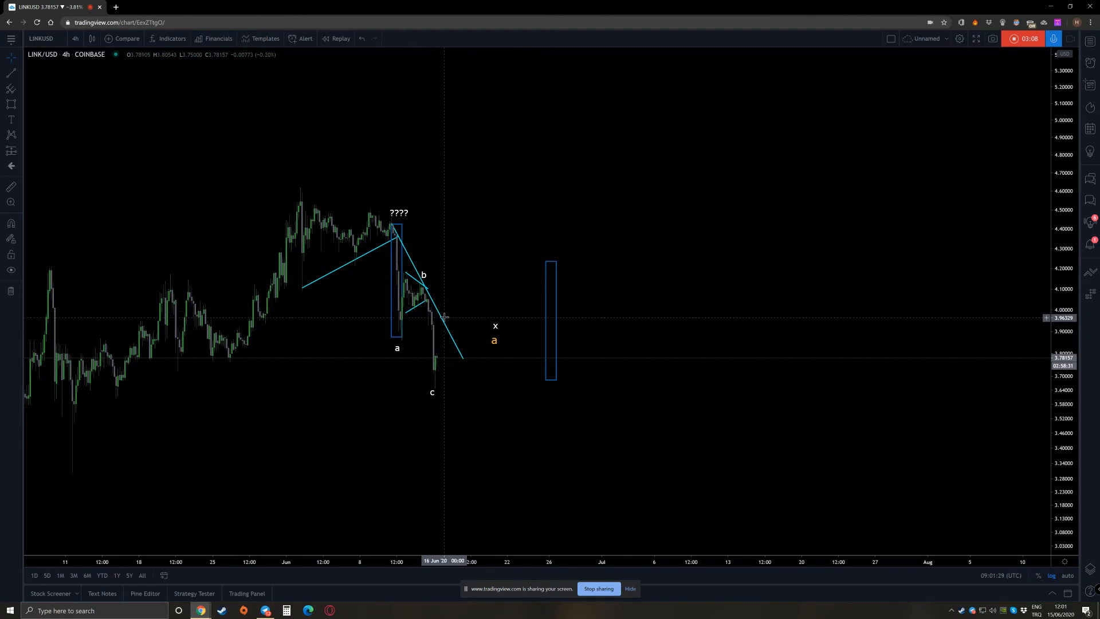
mouse_move(500, 317)
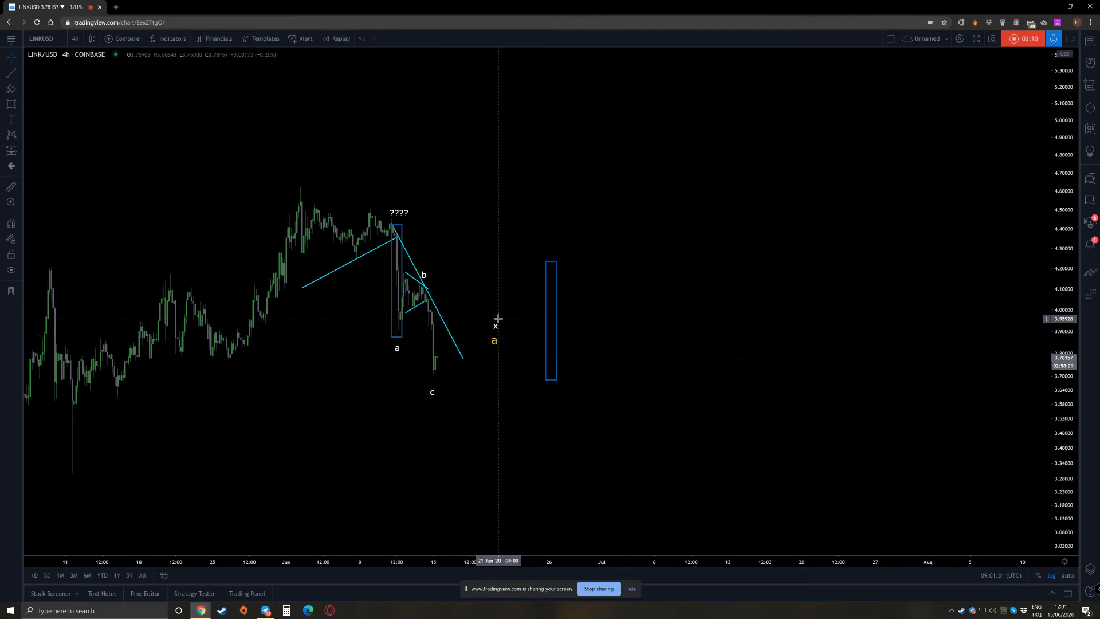
mouse_move(505, 301)
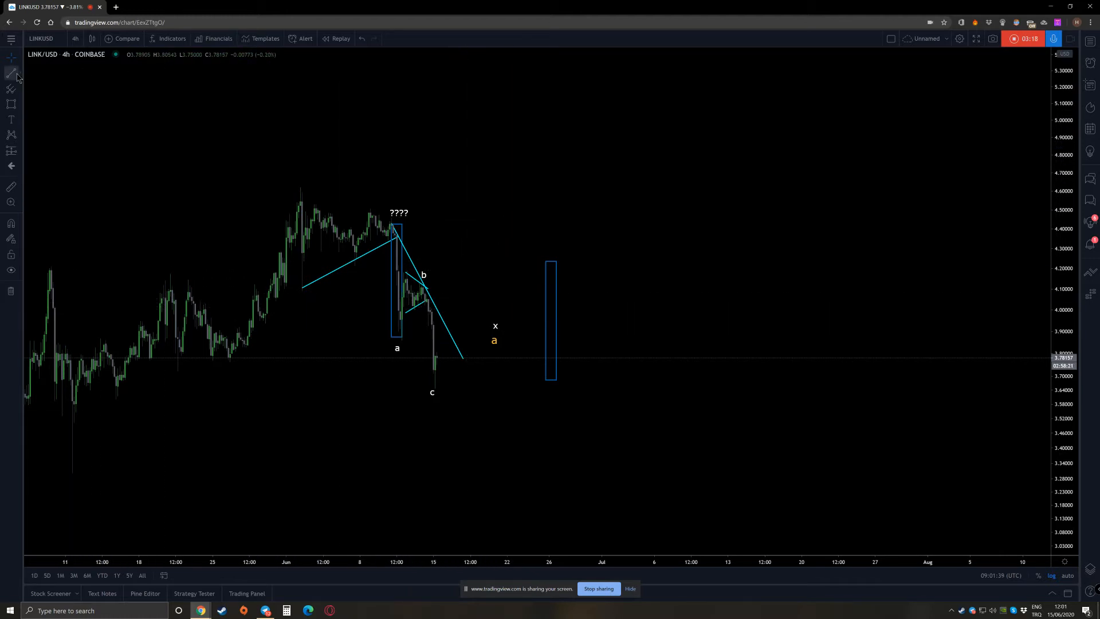
- Place a horizontal ray marking the price level of the c low
left_click(9, 73)
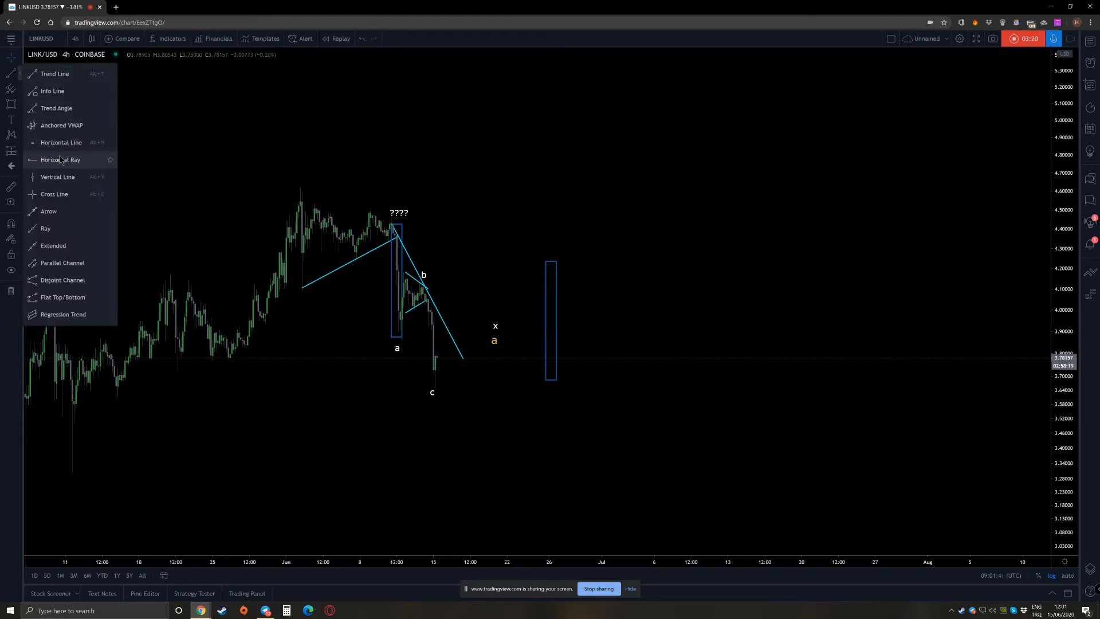
mouse_move(29, 159)
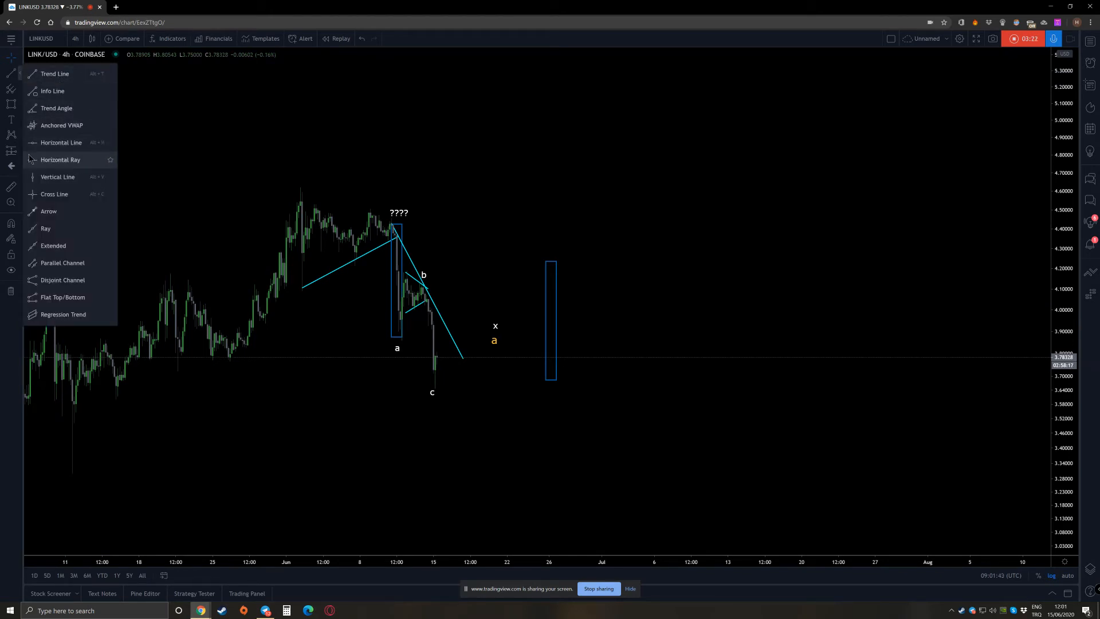
left_click(392, 225)
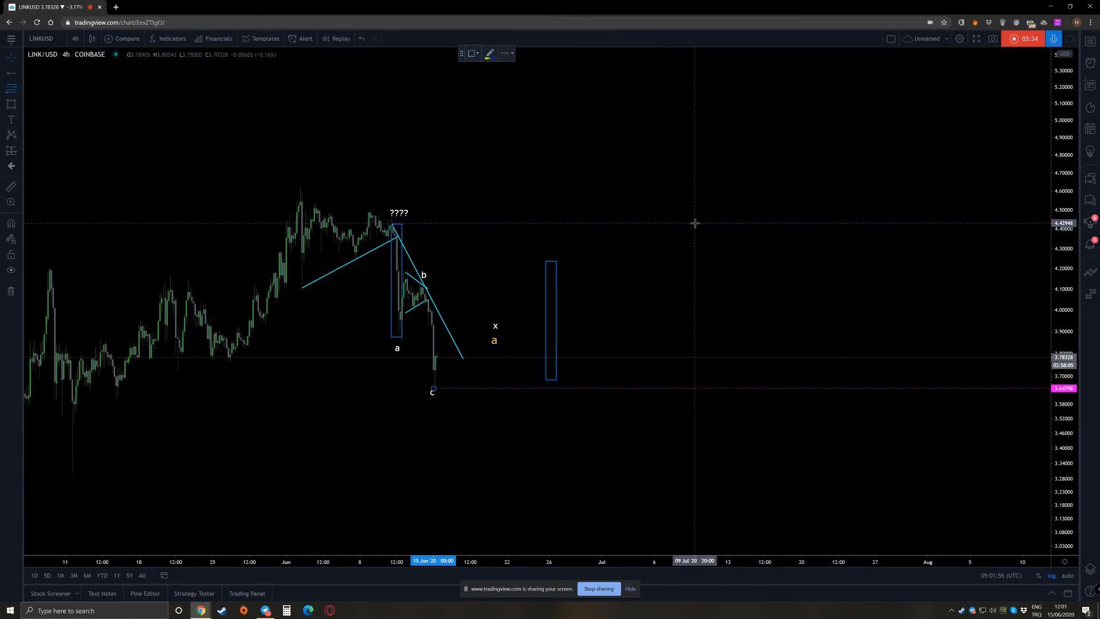
left_click_drag(694, 224, 701, 389)
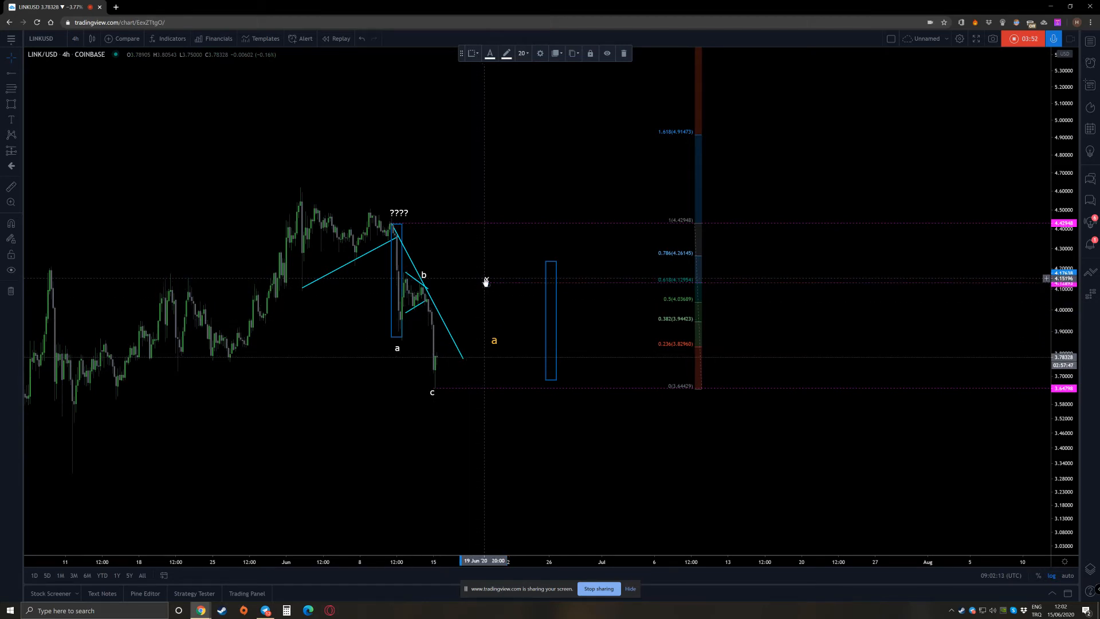
mouse_move(500, 272)
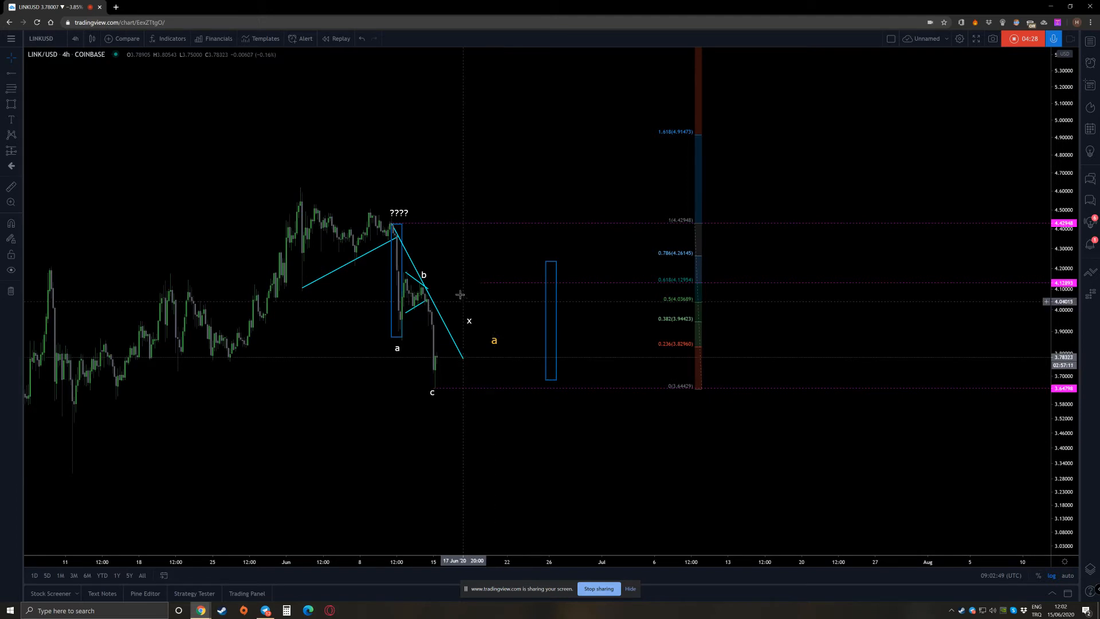
mouse_move(543, 395)
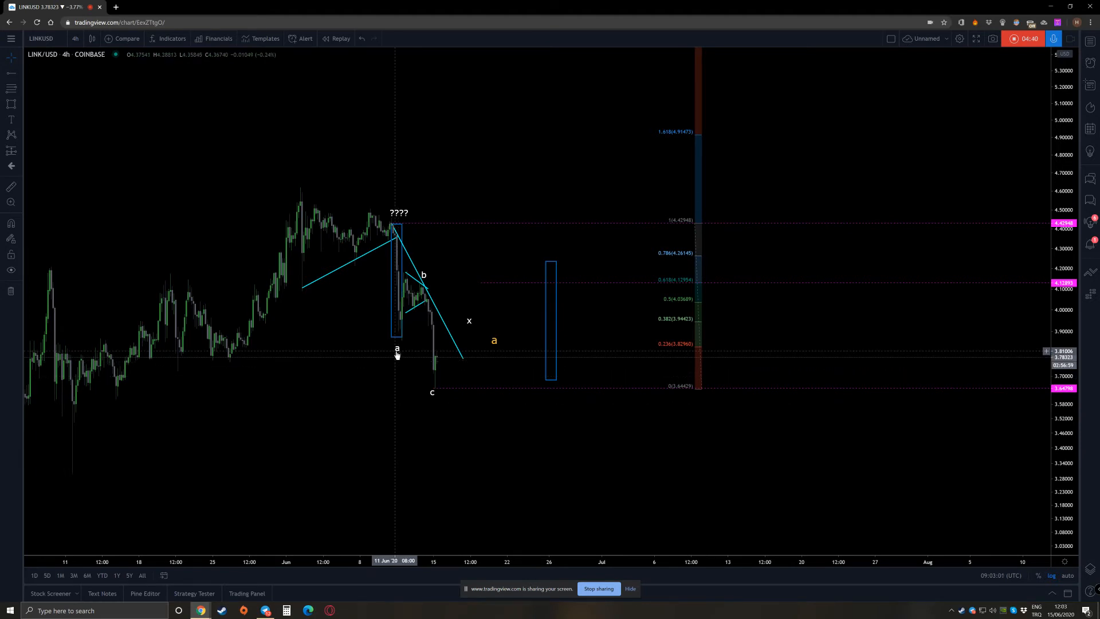
mouse_move(407, 309)
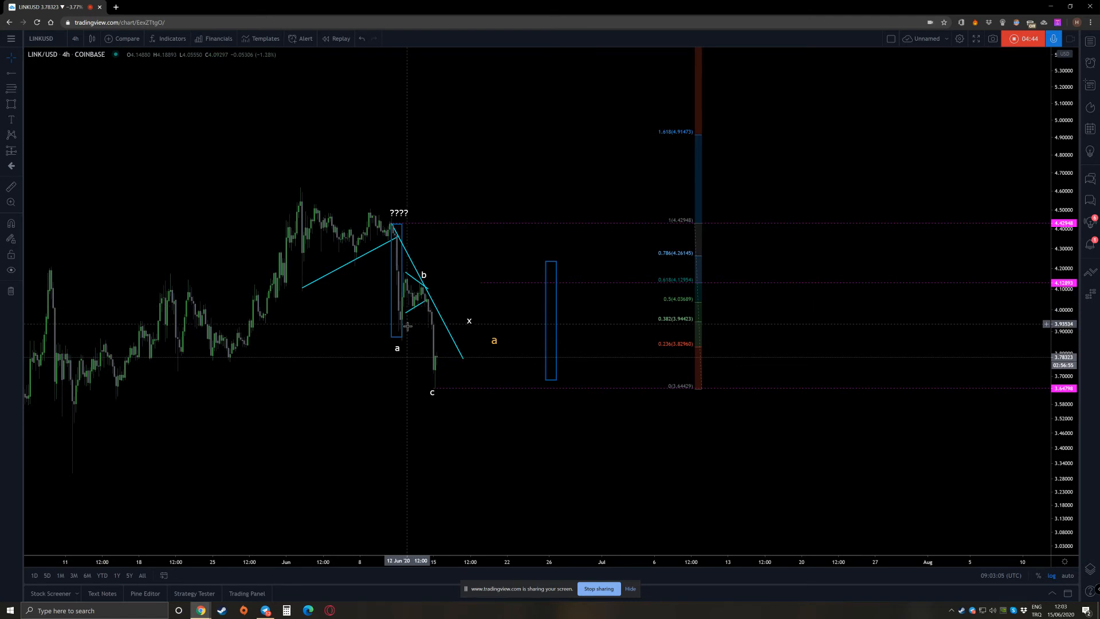
mouse_move(406, 298)
type("2")
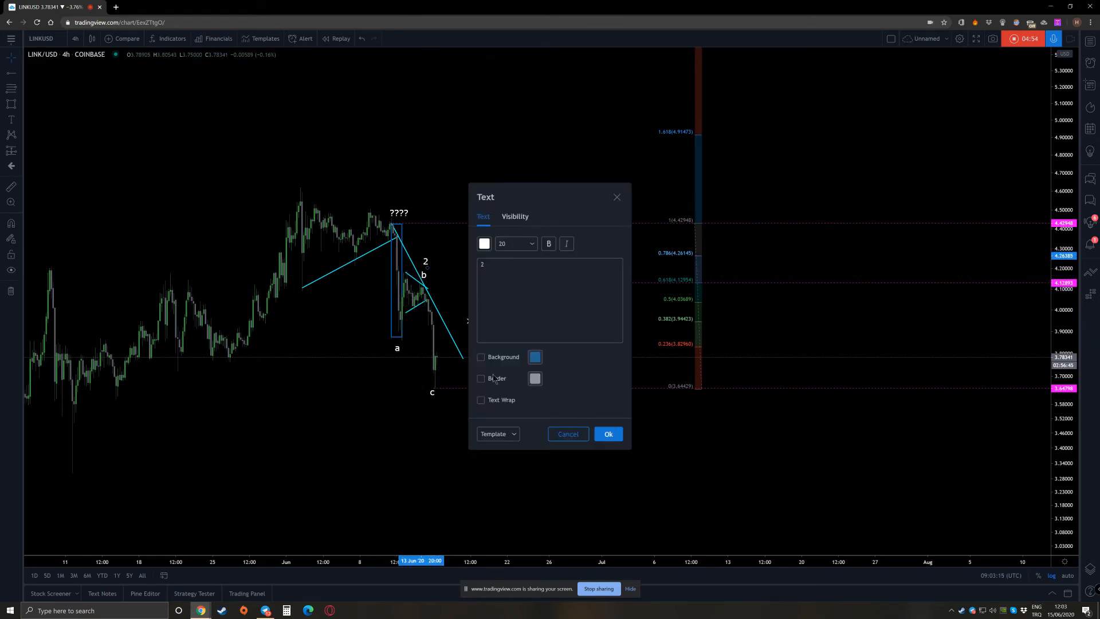
- Label wave b with '2' above and wave a with '1' beneath
left_click(607, 433)
type("1")
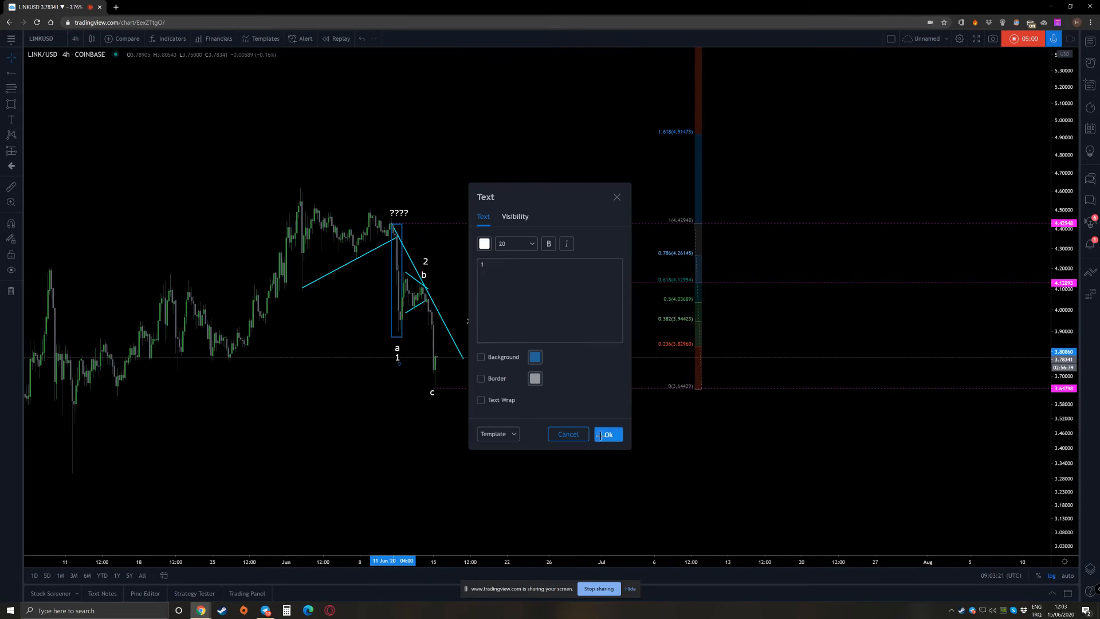
left_click(607, 433)
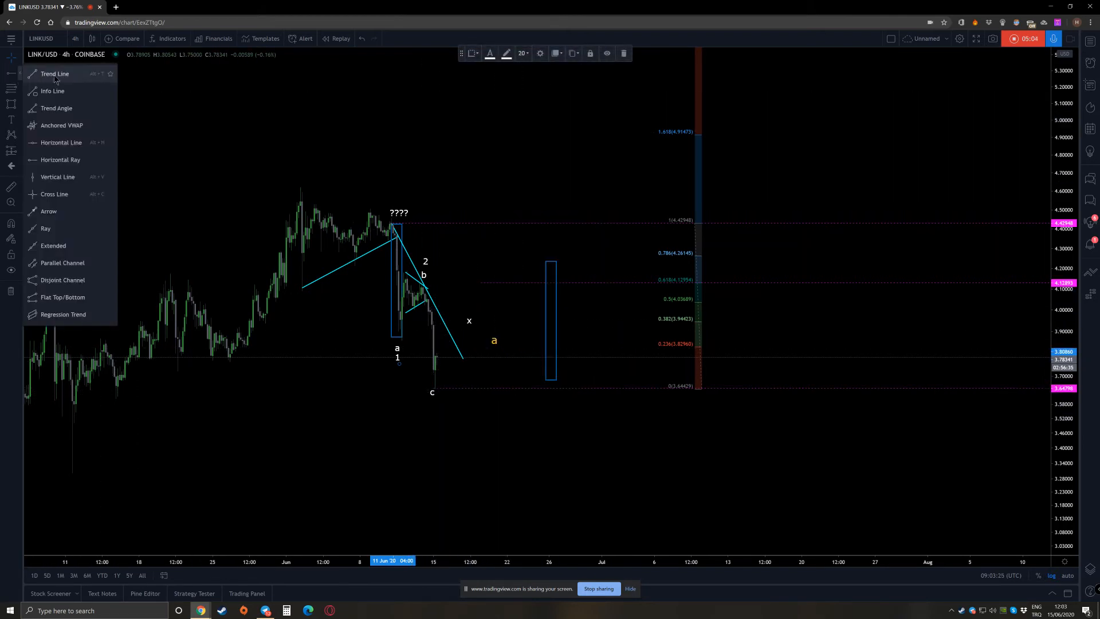
- Switch to the Trend Line tool for the steep line from wave b
left_click(55, 73)
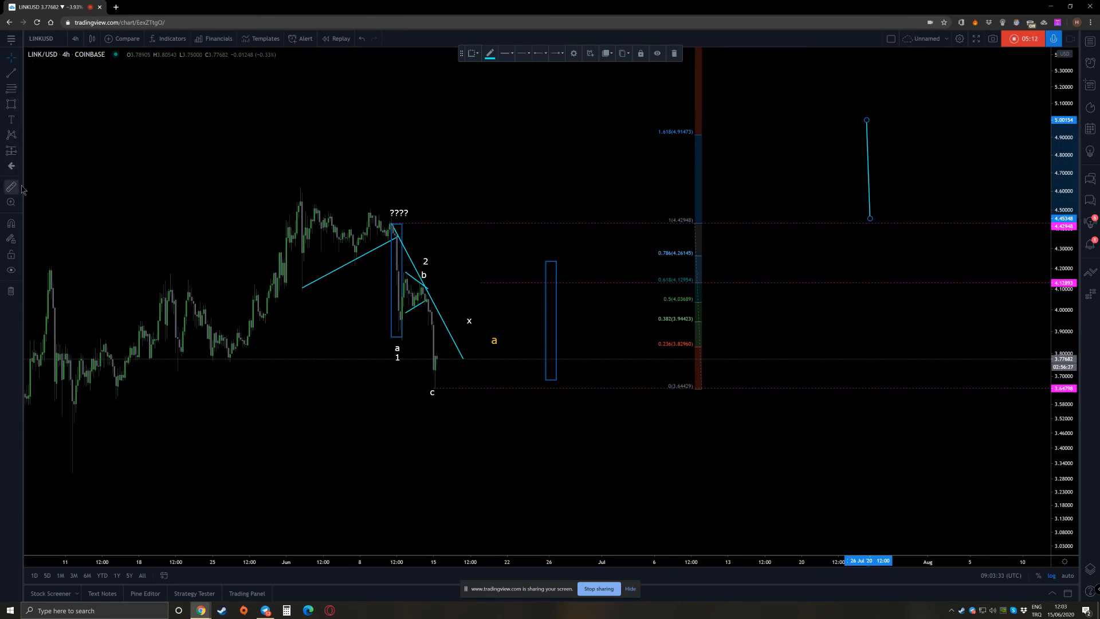
mouse_move(10, 87)
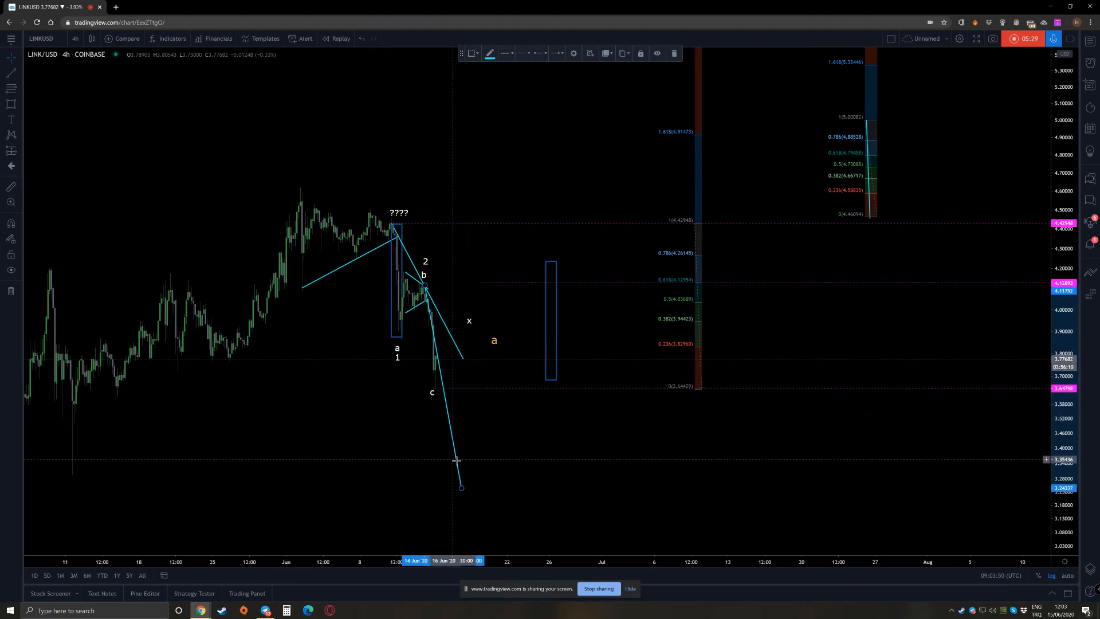
mouse_move(440, 485)
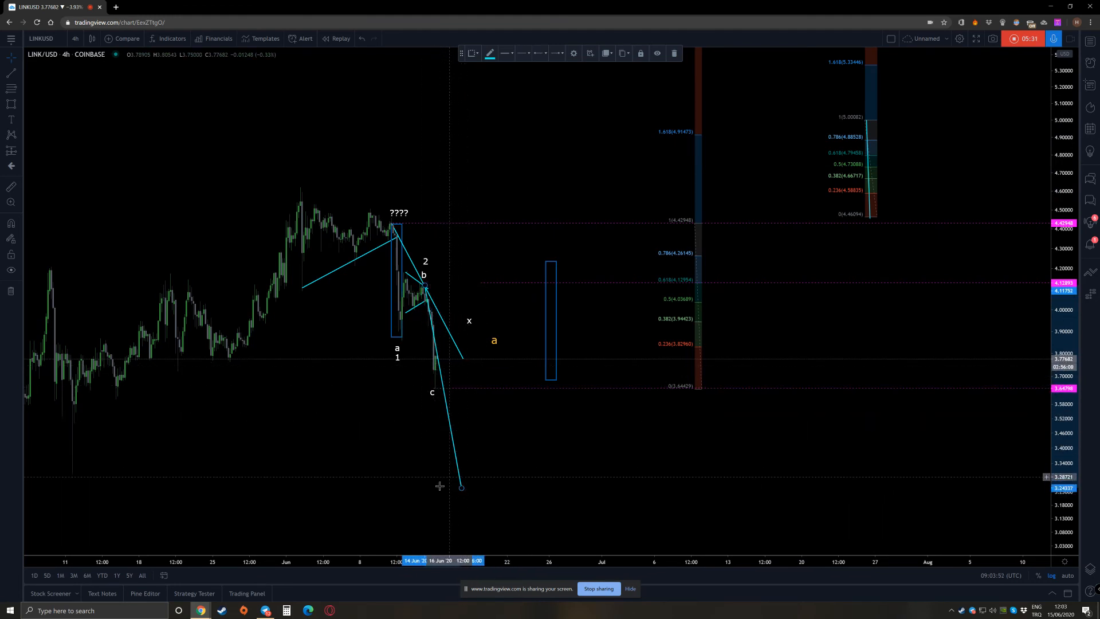
mouse_move(513, 467)
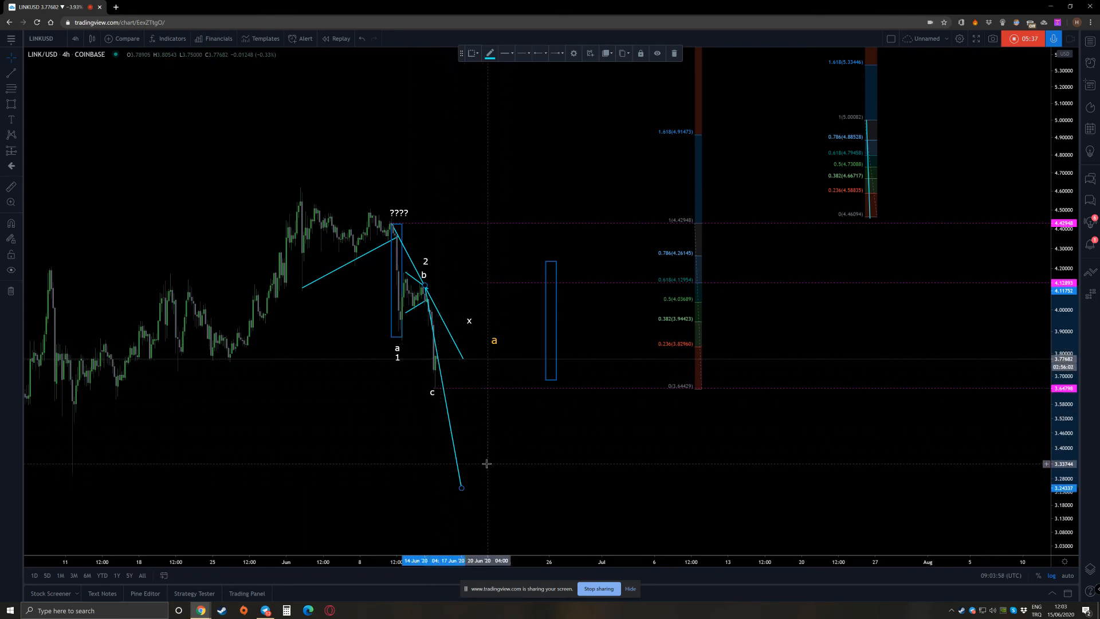
mouse_move(360, 365)
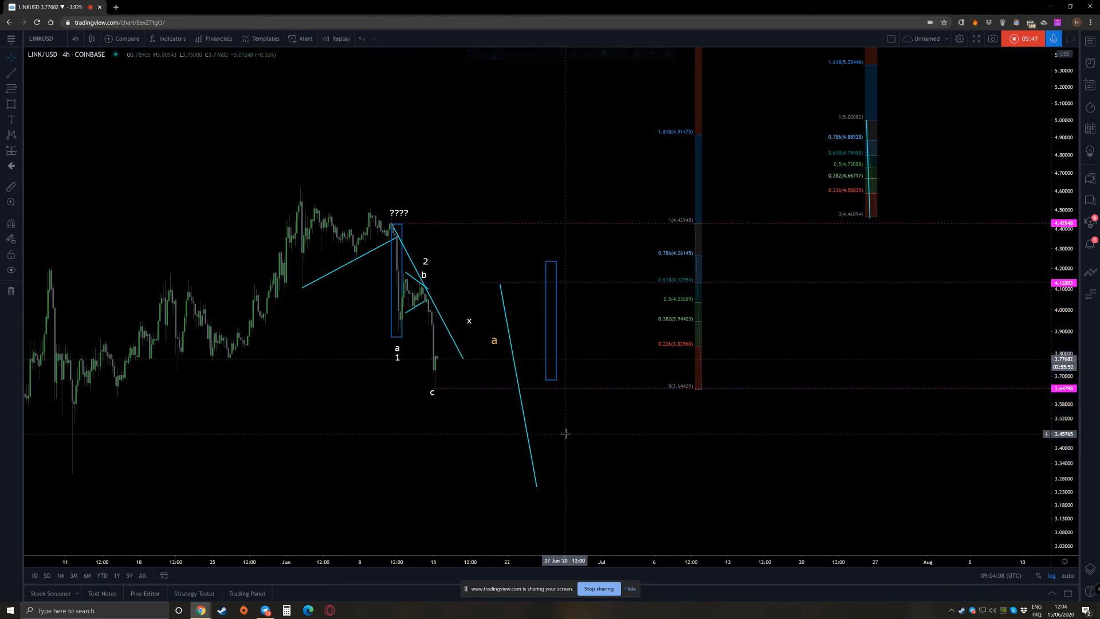
mouse_move(532, 430)
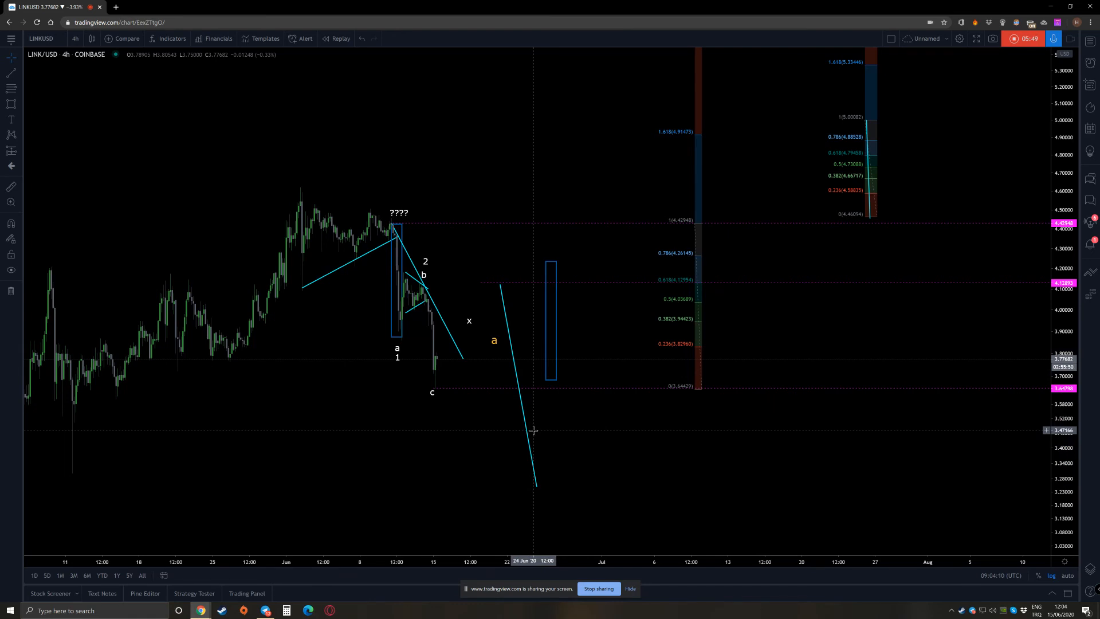
mouse_move(401, 359)
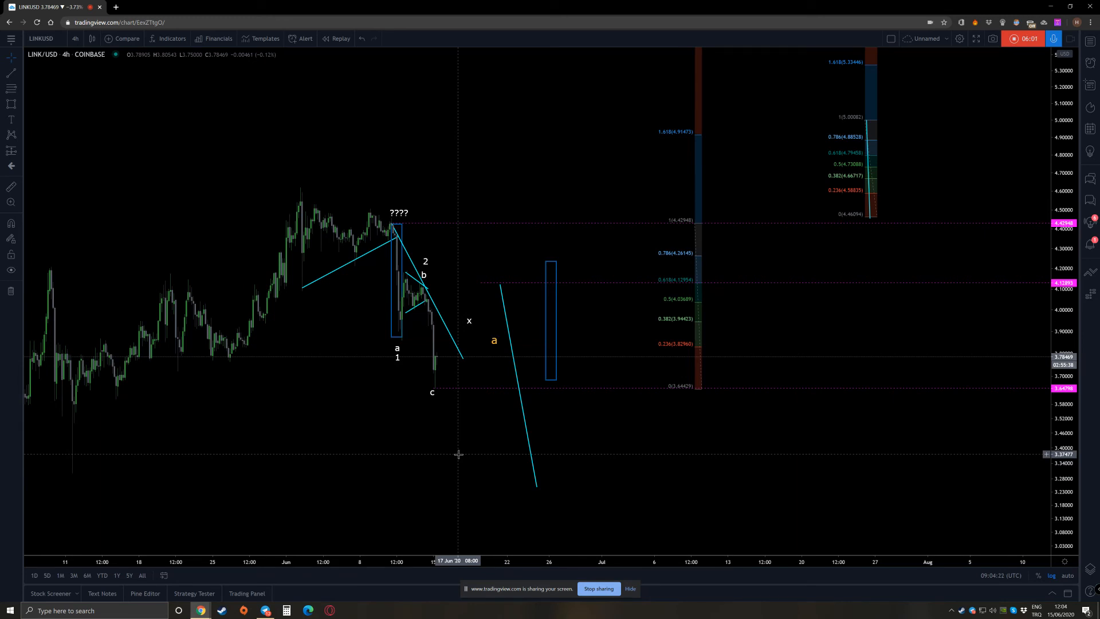
mouse_move(507, 313)
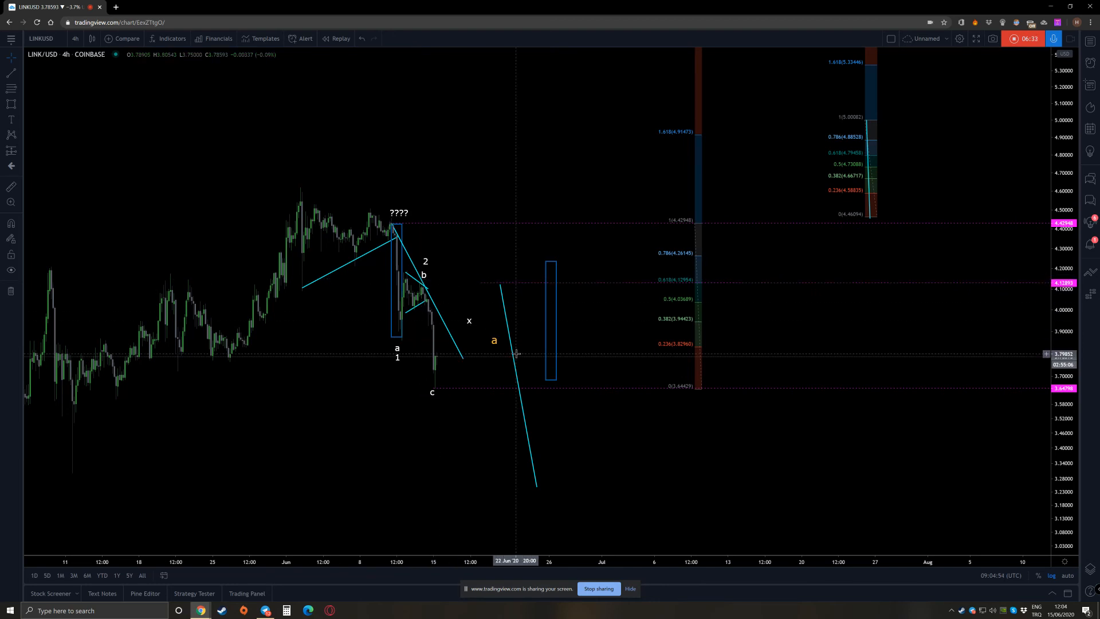
mouse_move(523, 365)
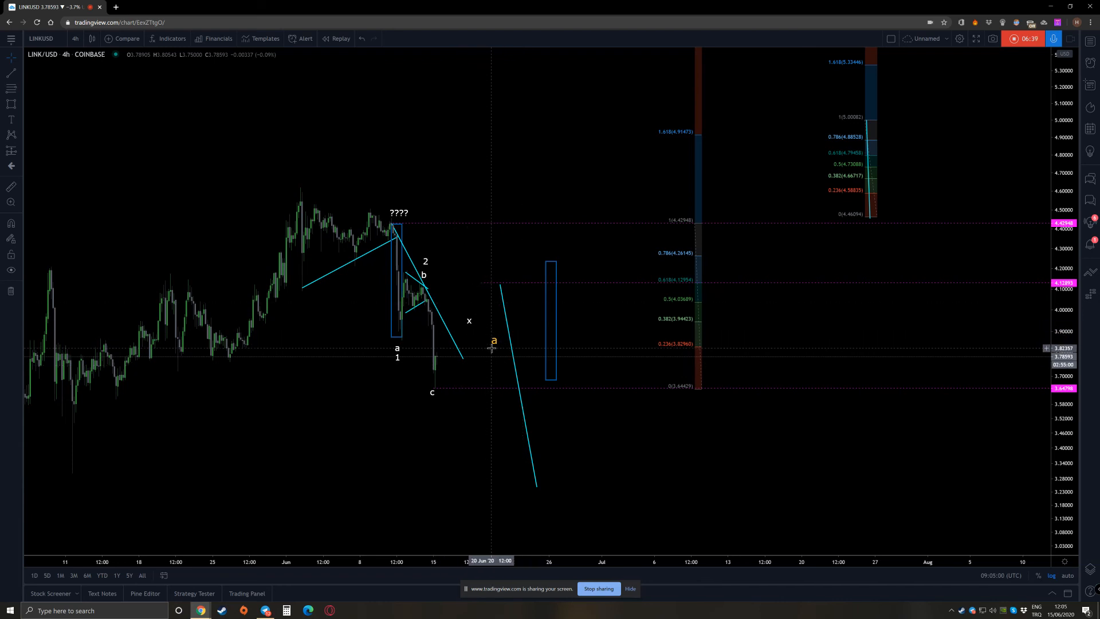
mouse_move(466, 323)
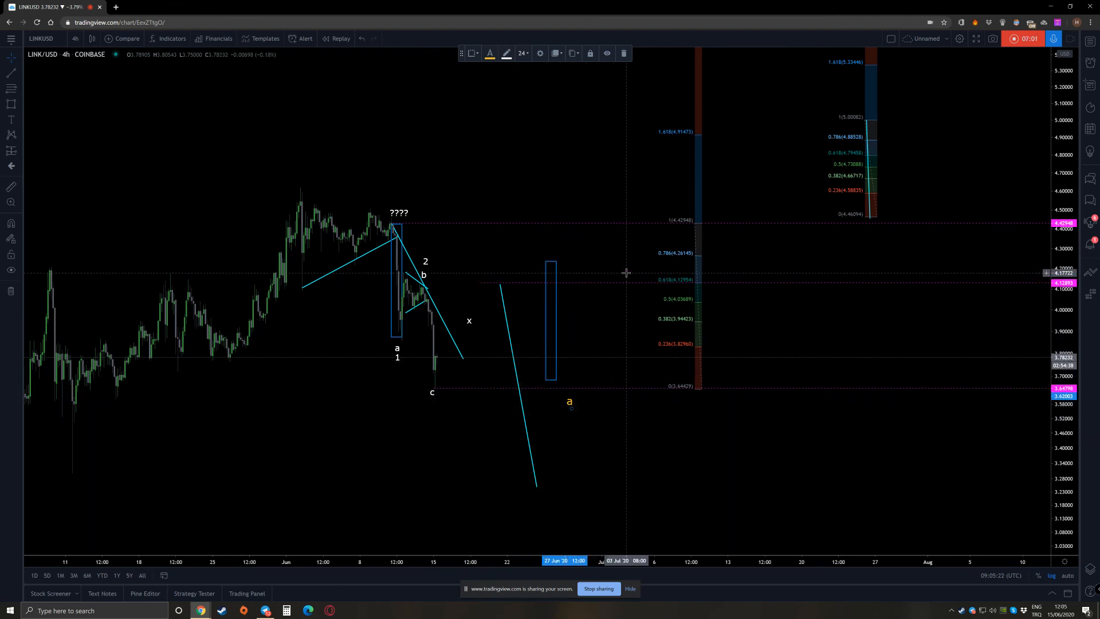
mouse_move(354, 201)
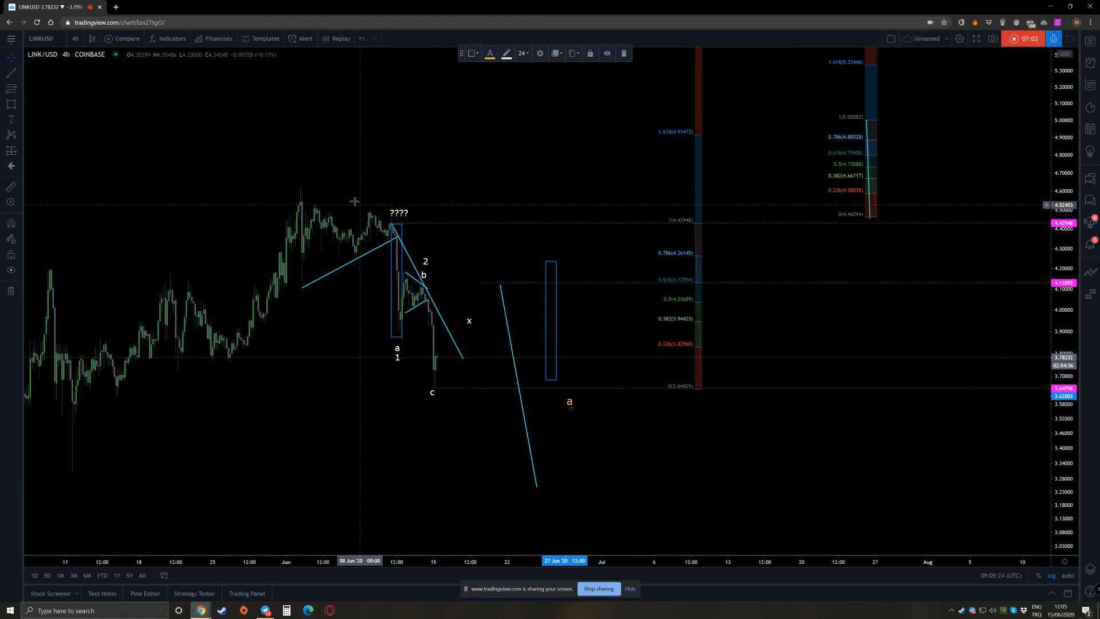
mouse_move(559, 407)
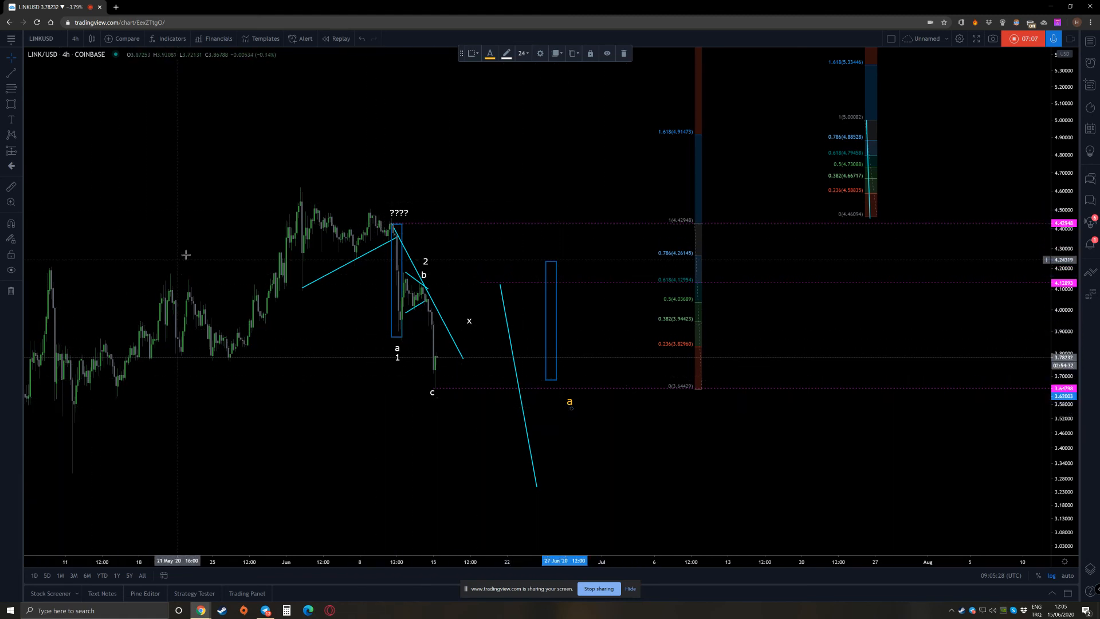
mouse_move(300, 252)
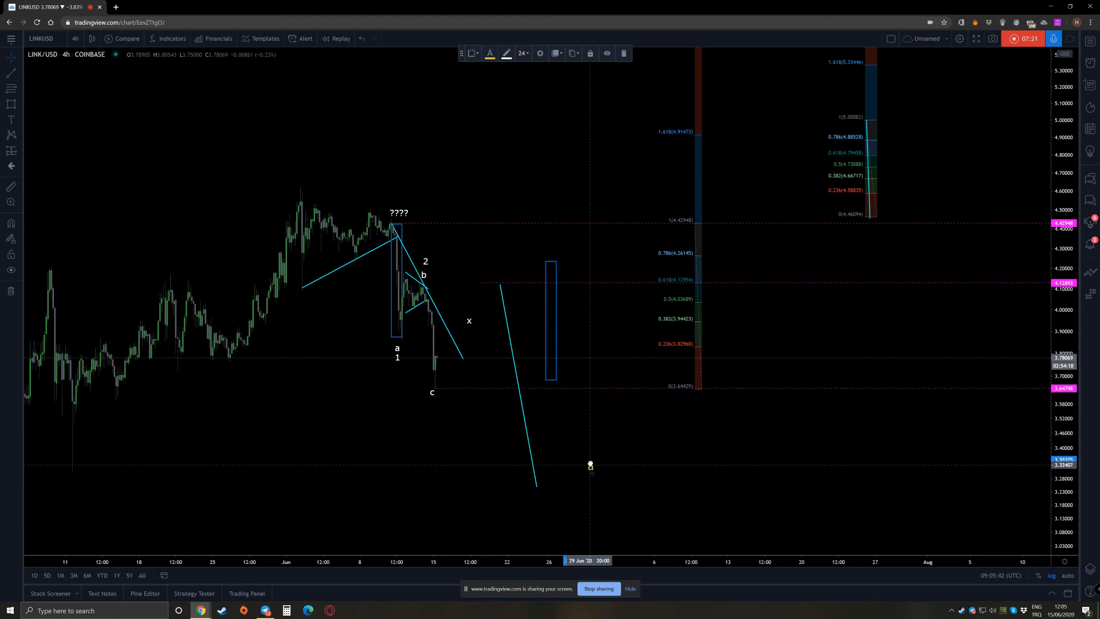
mouse_move(610, 355)
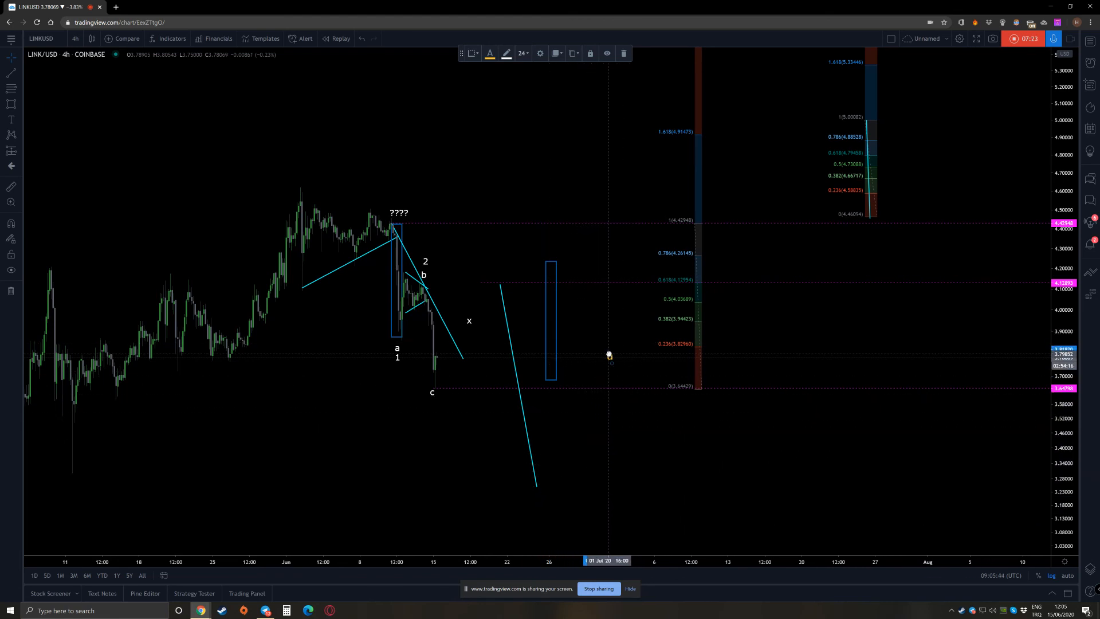
mouse_move(606, 463)
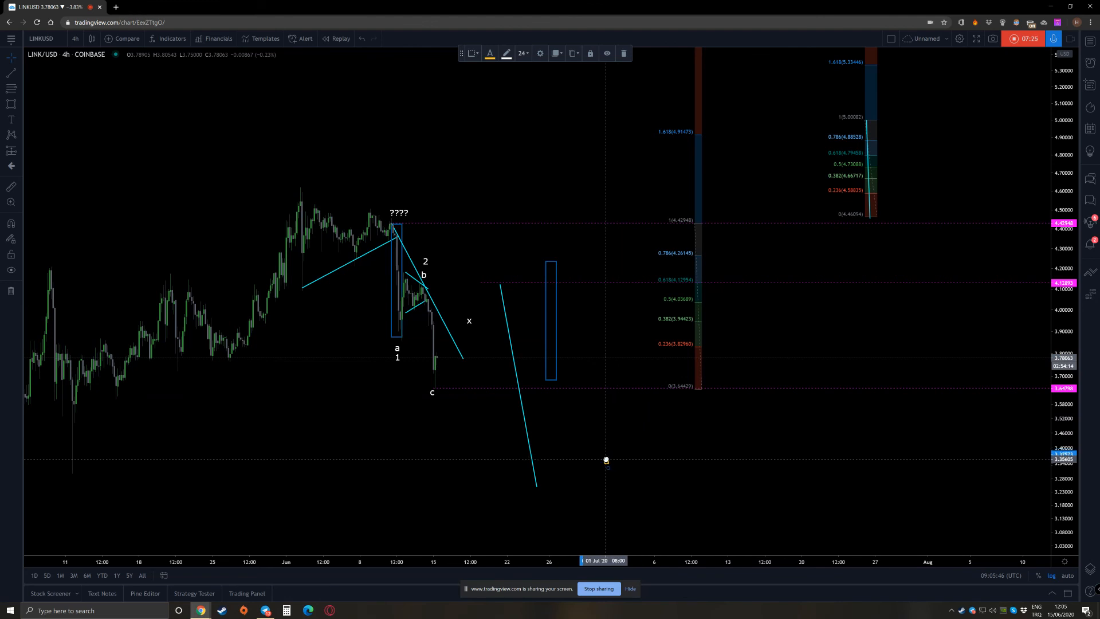